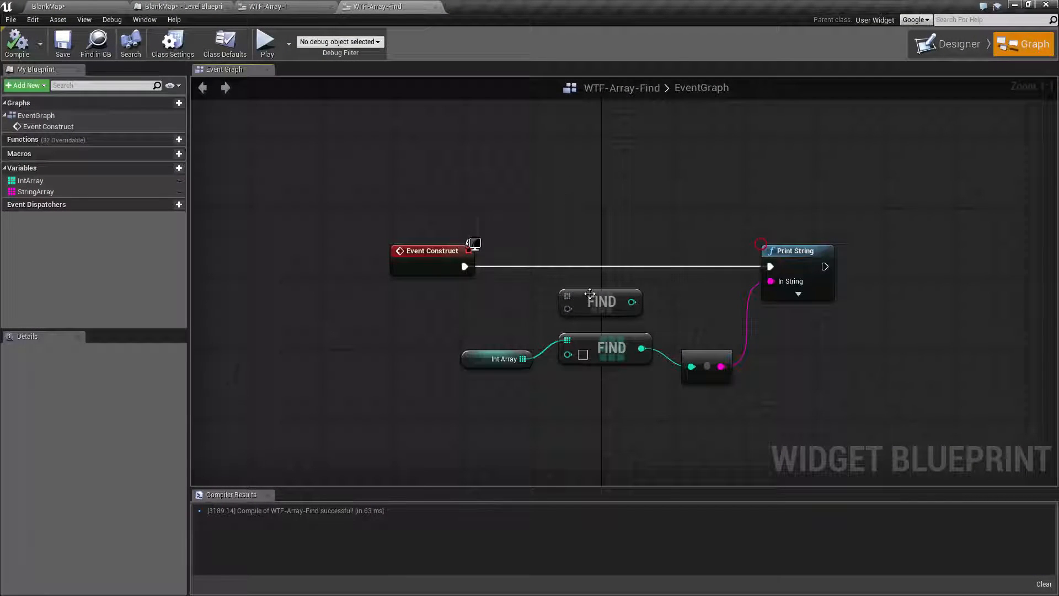
Step: Remove the spare Find node, then select the wired Find and check Int Array's defaults 1, 5, 9
{"action": "left_click", "coordinate": [600, 302]}
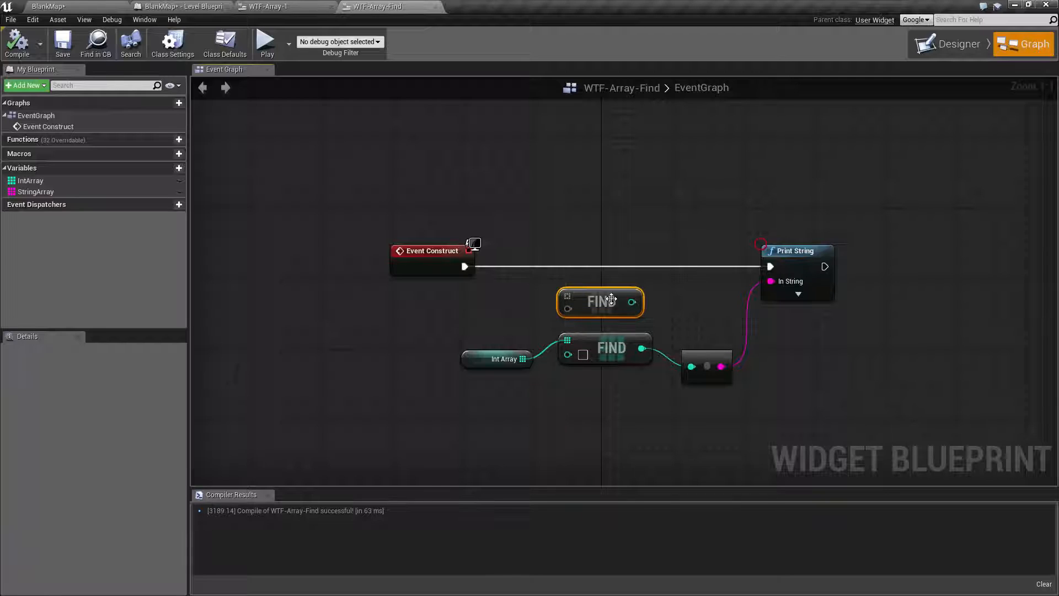
{"action": "mouse_move", "coordinate": [584, 292]}
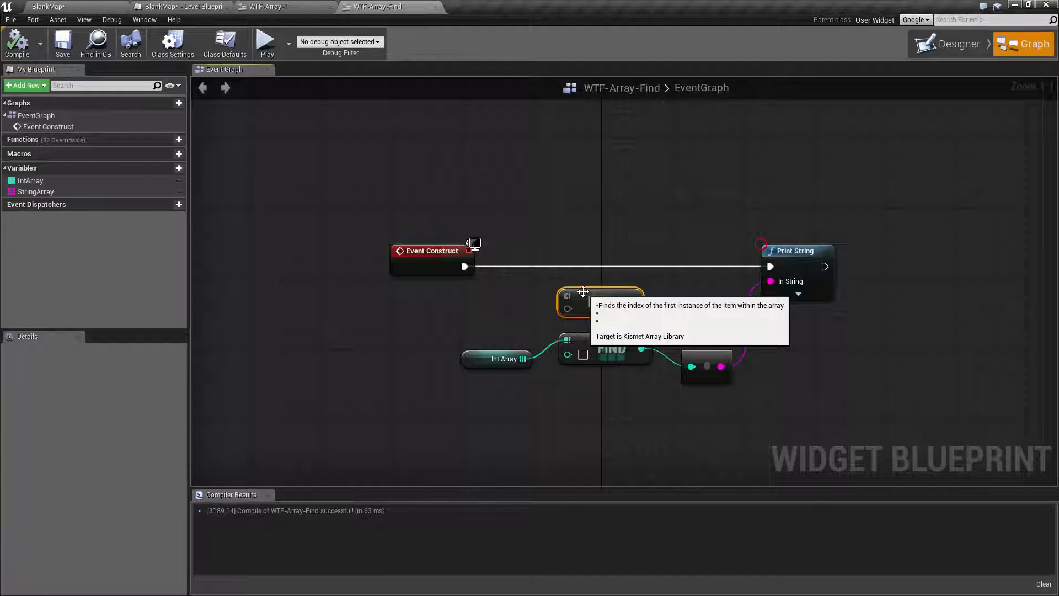
{"action": "mouse_move", "coordinate": [582, 244]}
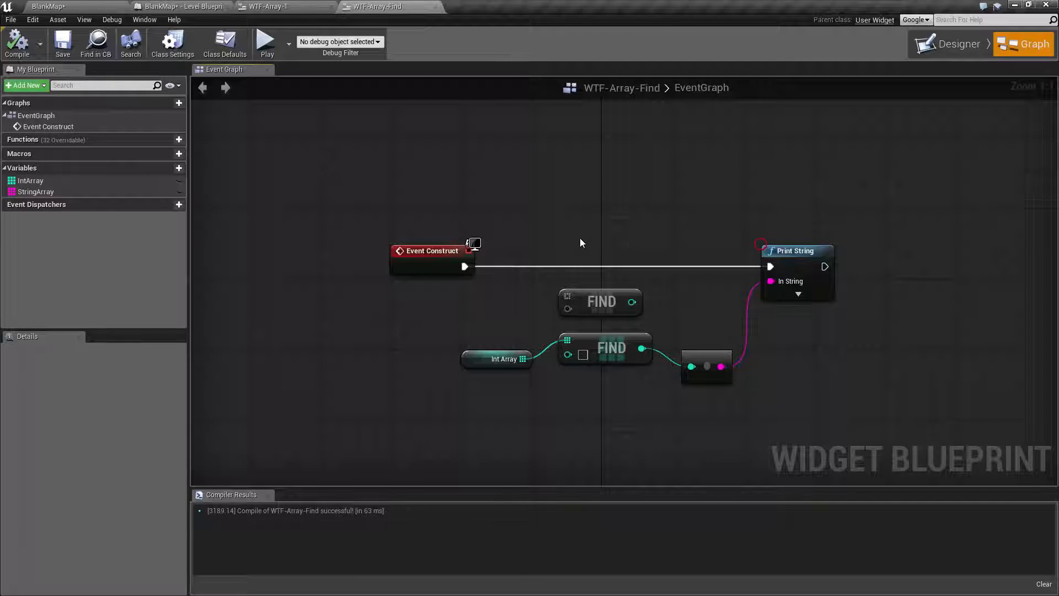
{"action": "mouse_move", "coordinate": [547, 261]}
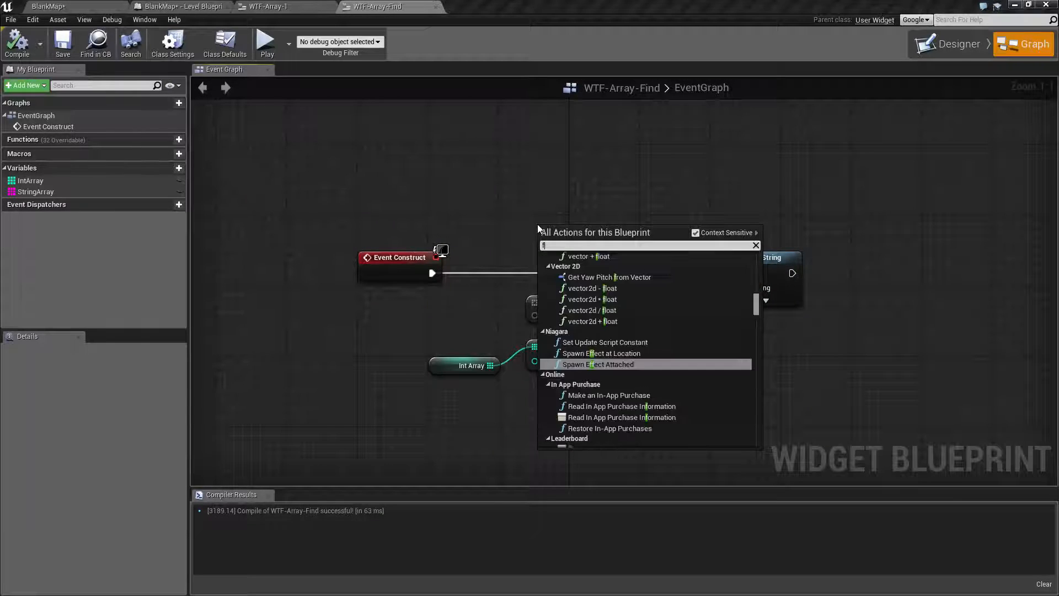
{"action": "type", "text": "find"}
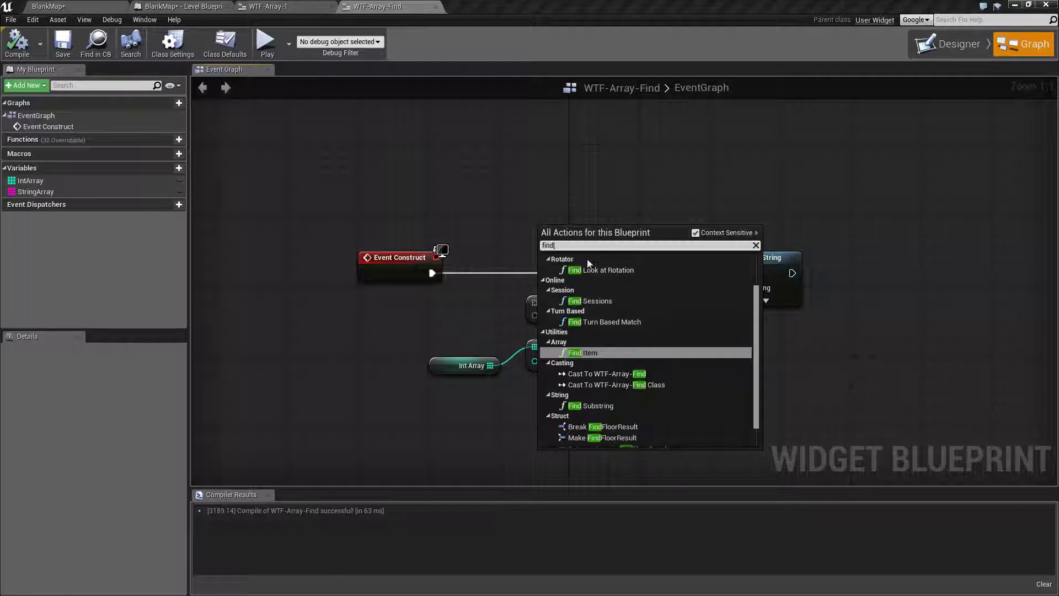
{"action": "mouse_move", "coordinate": [584, 353]}
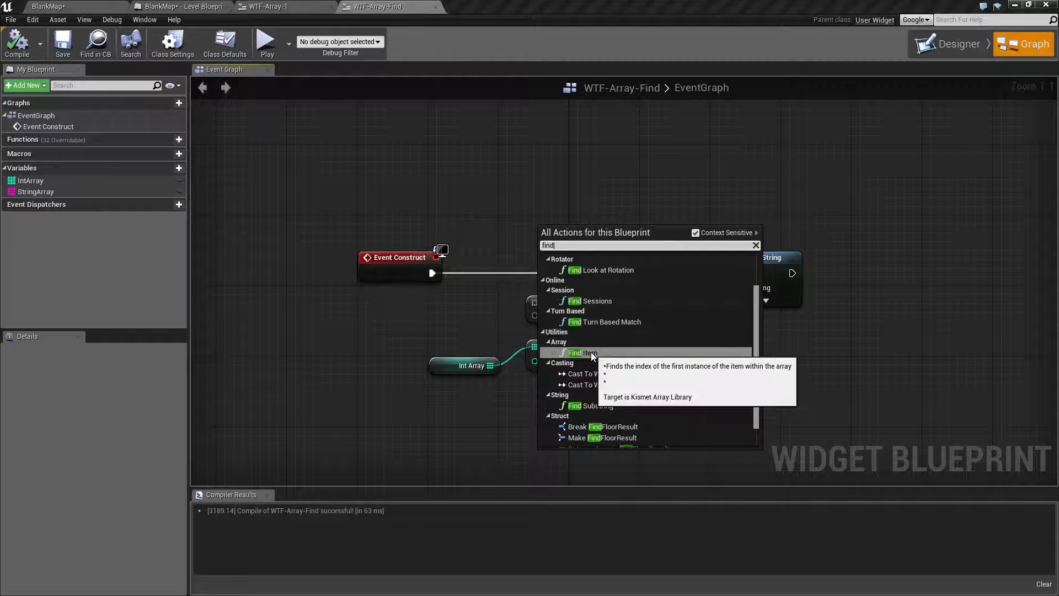
{"action": "left_click", "coordinate": [584, 352]}
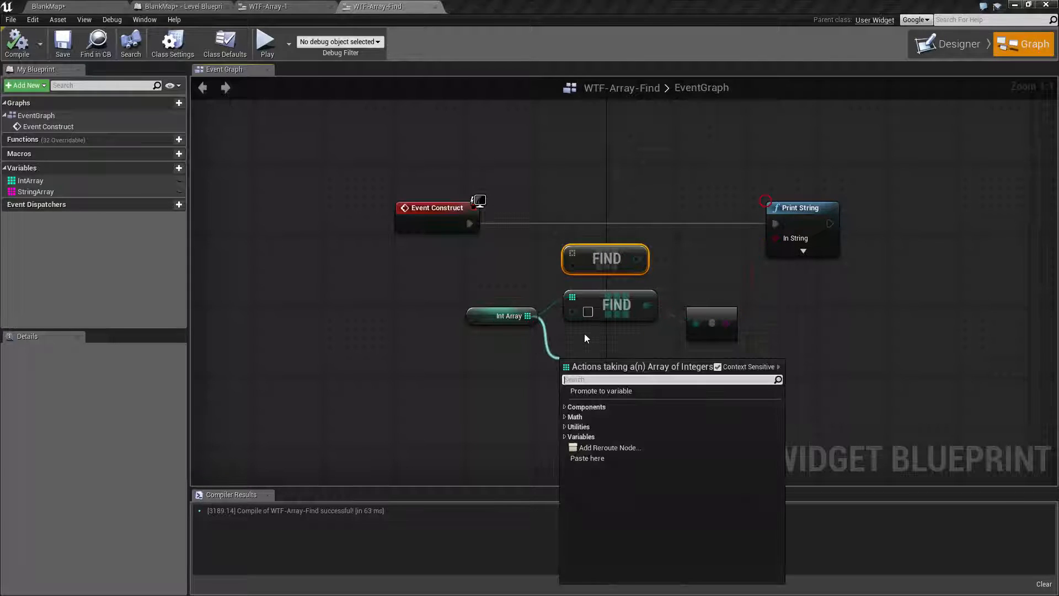
{"action": "left_click", "coordinate": [578, 427]}
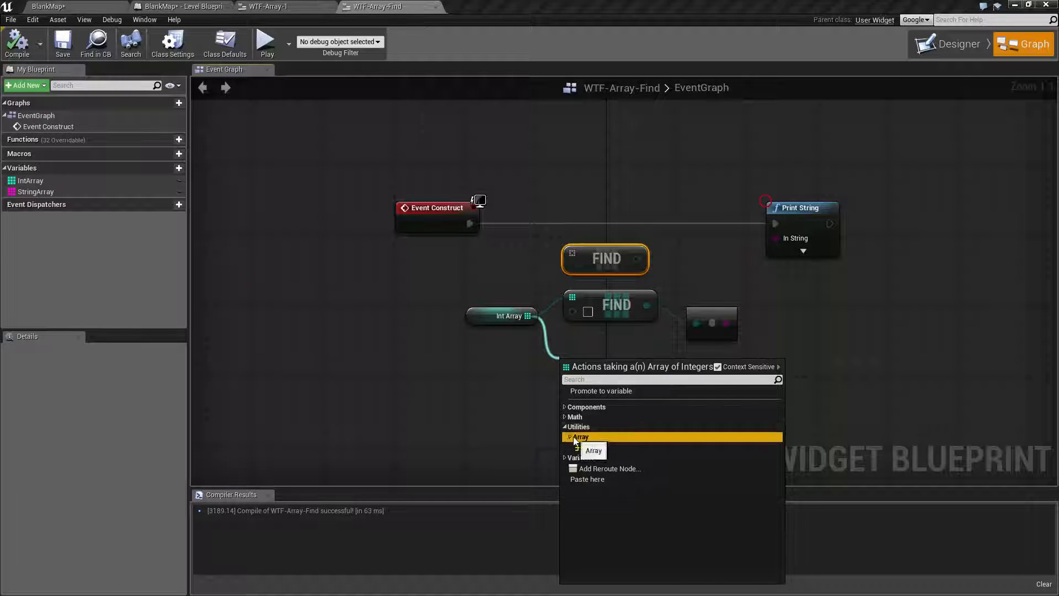
{"action": "left_click", "coordinate": [580, 437]}
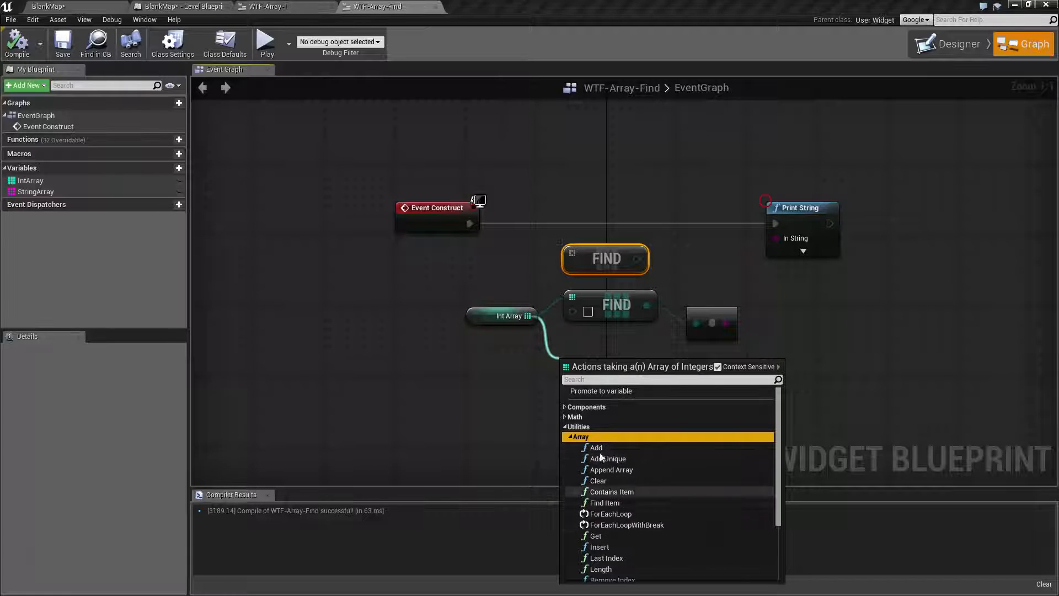
{"action": "left_click", "coordinate": [604, 502]}
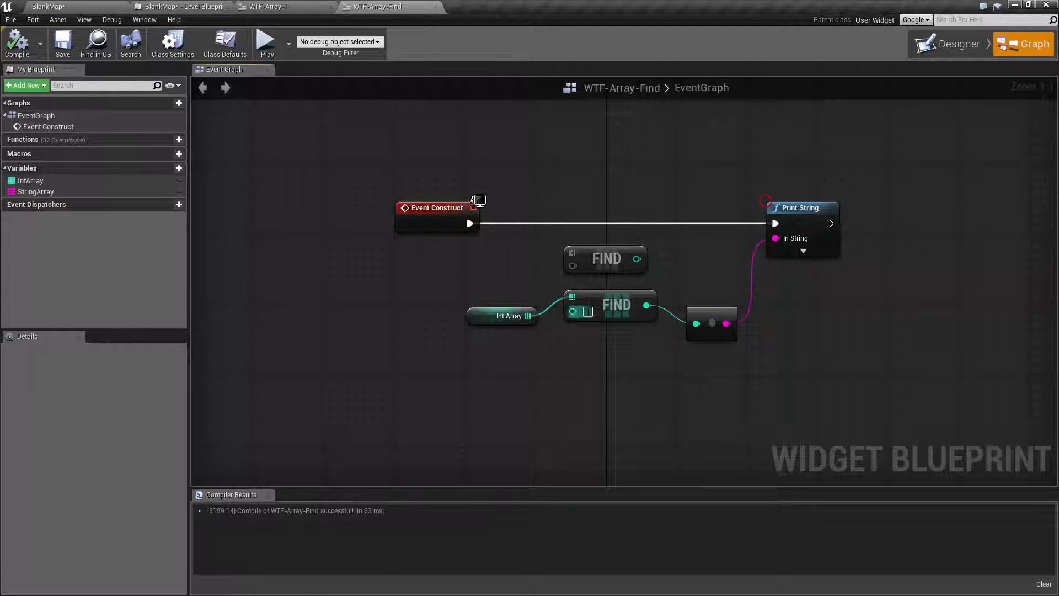
{"action": "left_click", "coordinate": [615, 304]}
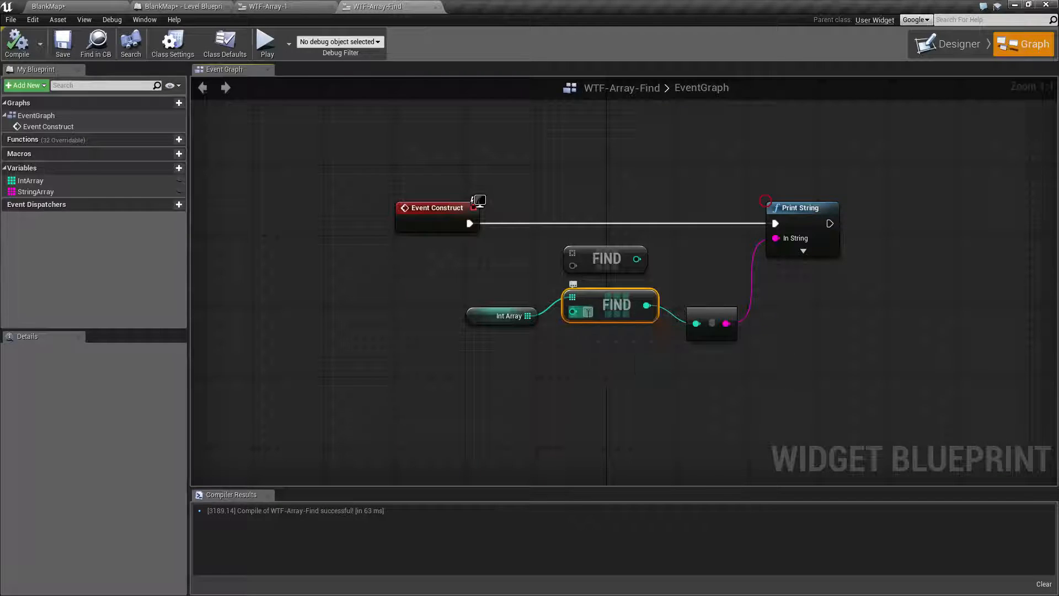
{"action": "mouse_move", "coordinate": [572, 311]}
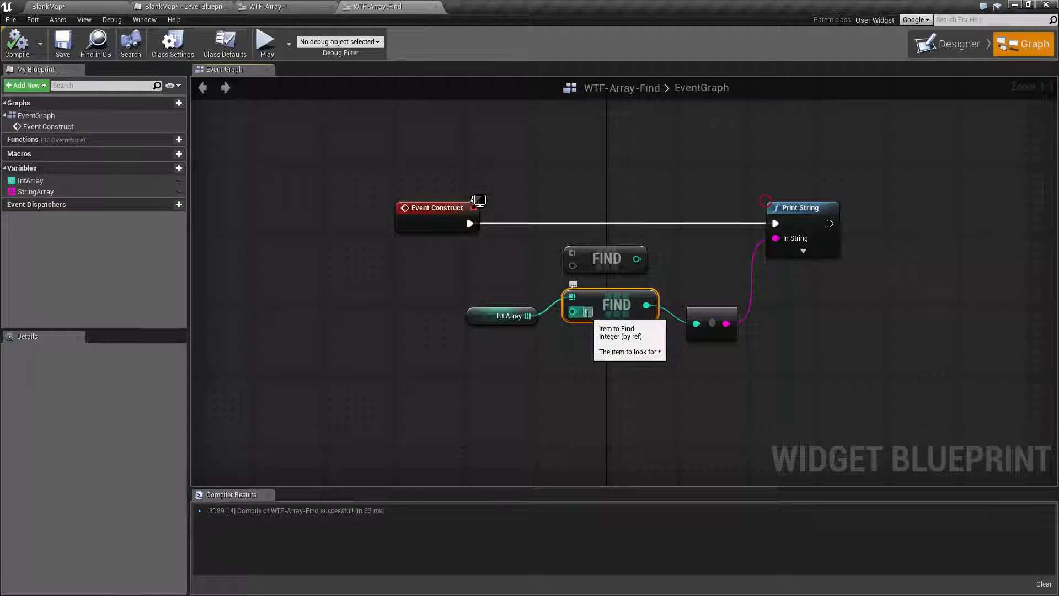
{"action": "mouse_move", "coordinate": [680, 271]}
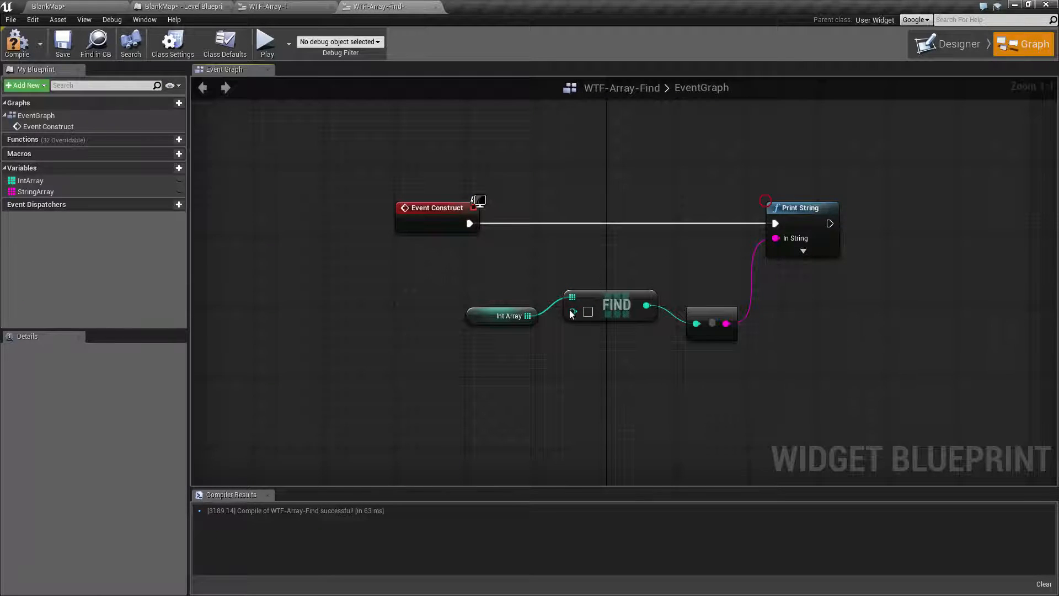
{"action": "left_click", "coordinate": [502, 316]}
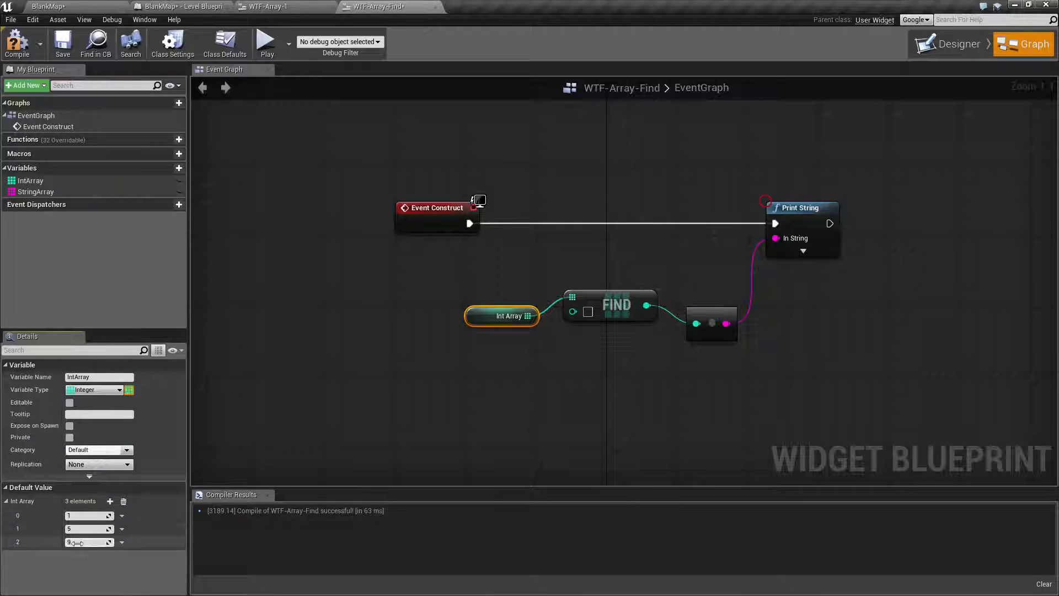
{"action": "mouse_move", "coordinate": [574, 312]}
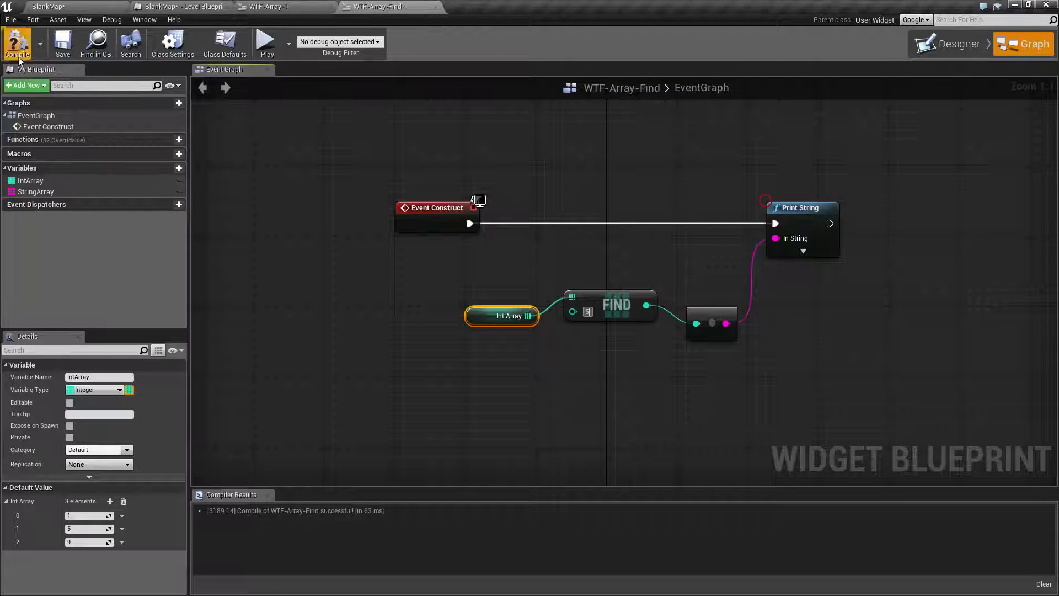
Step: Compile and play the widget, then expand Int Array's default elements
{"action": "left_click", "coordinate": [17, 43]}
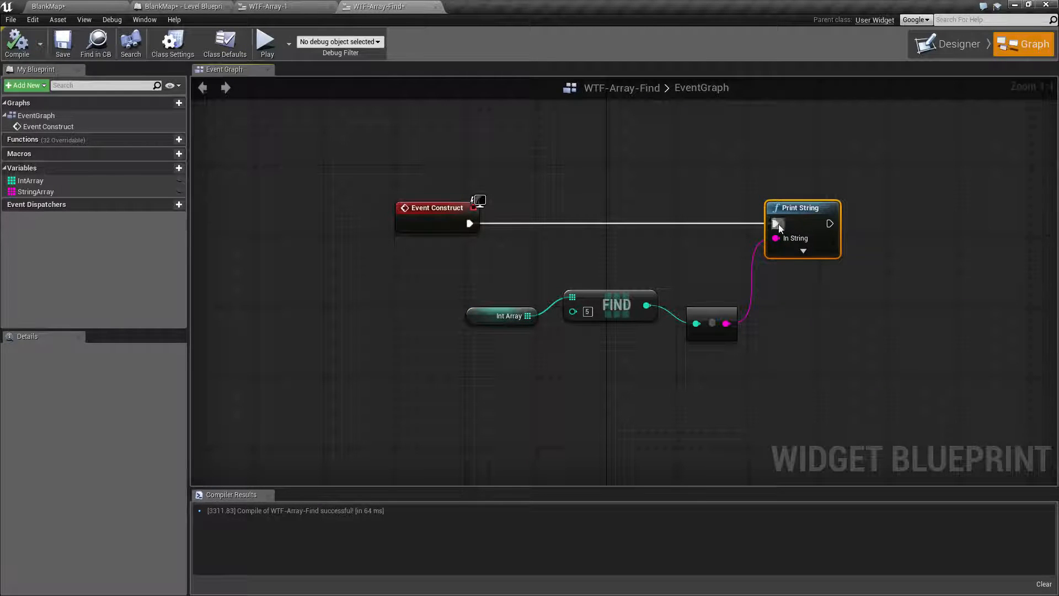
{"action": "mouse_move", "coordinate": [587, 299]}
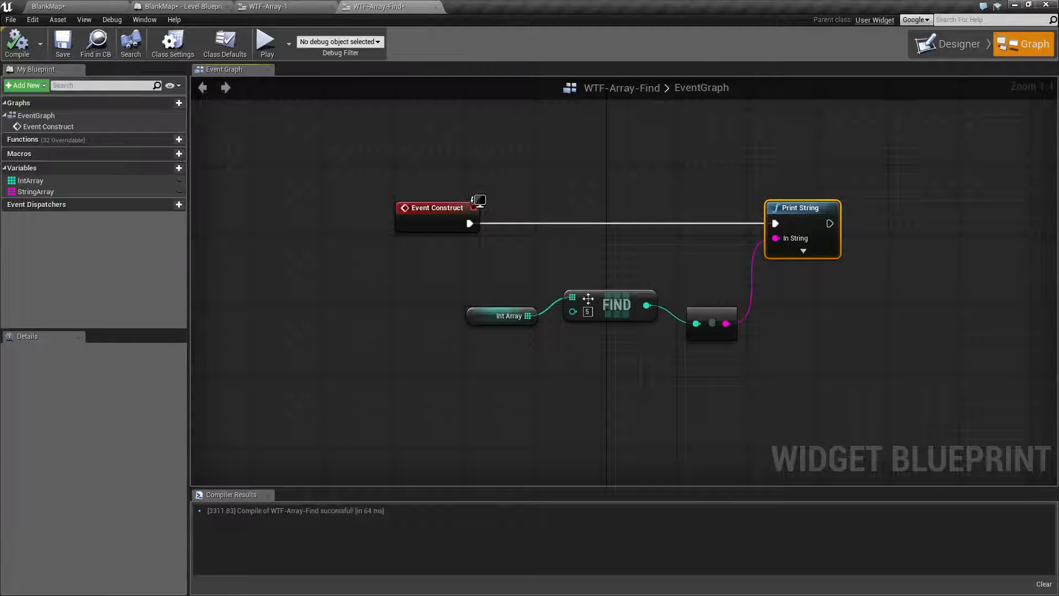
{"action": "mouse_move", "coordinate": [266, 42]}
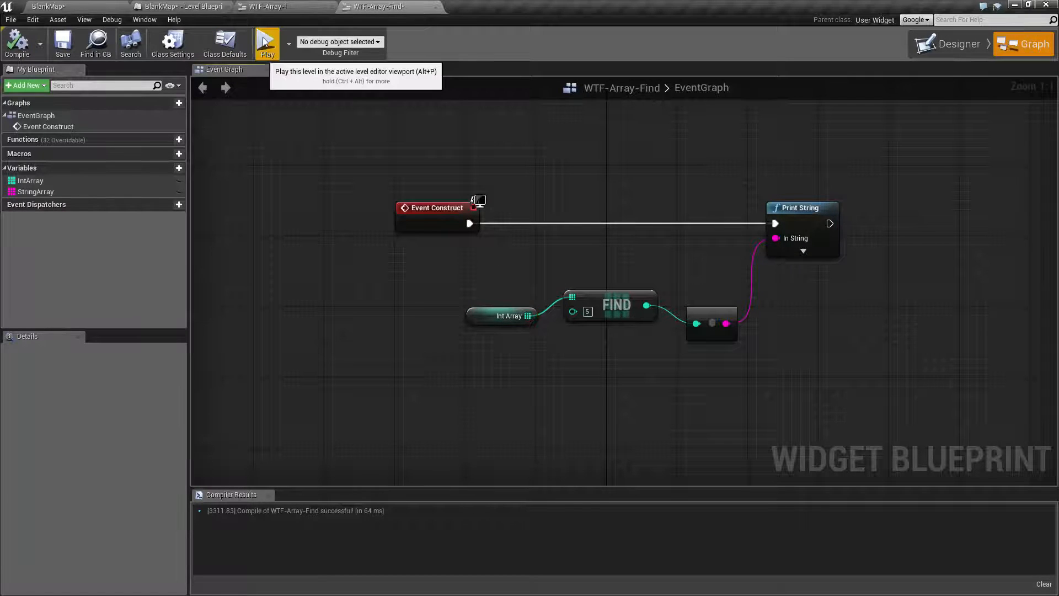
{"action": "left_click", "coordinate": [266, 42]}
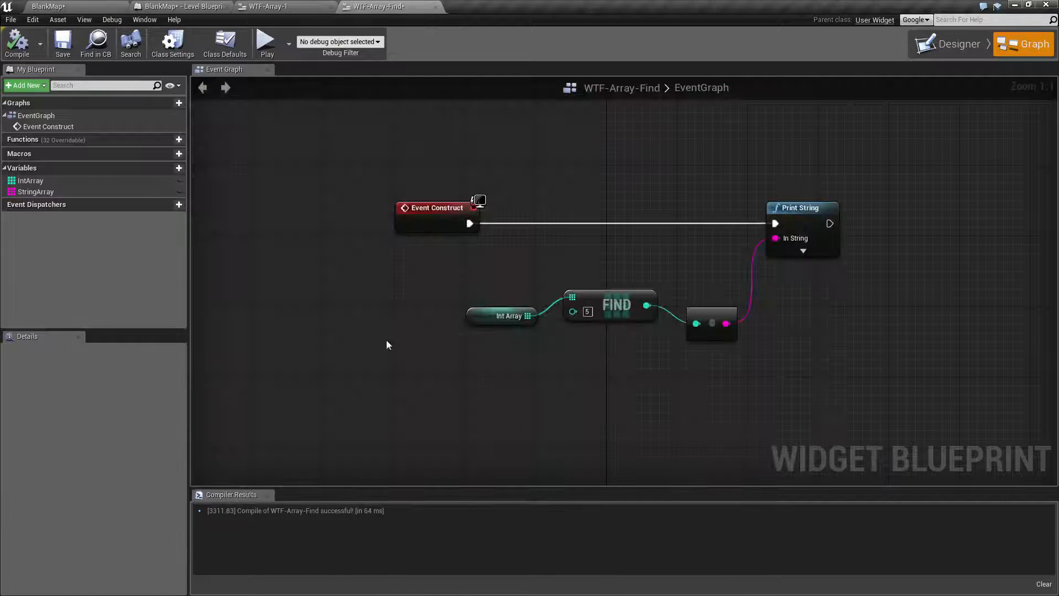
{"action": "left_click", "coordinate": [502, 316]}
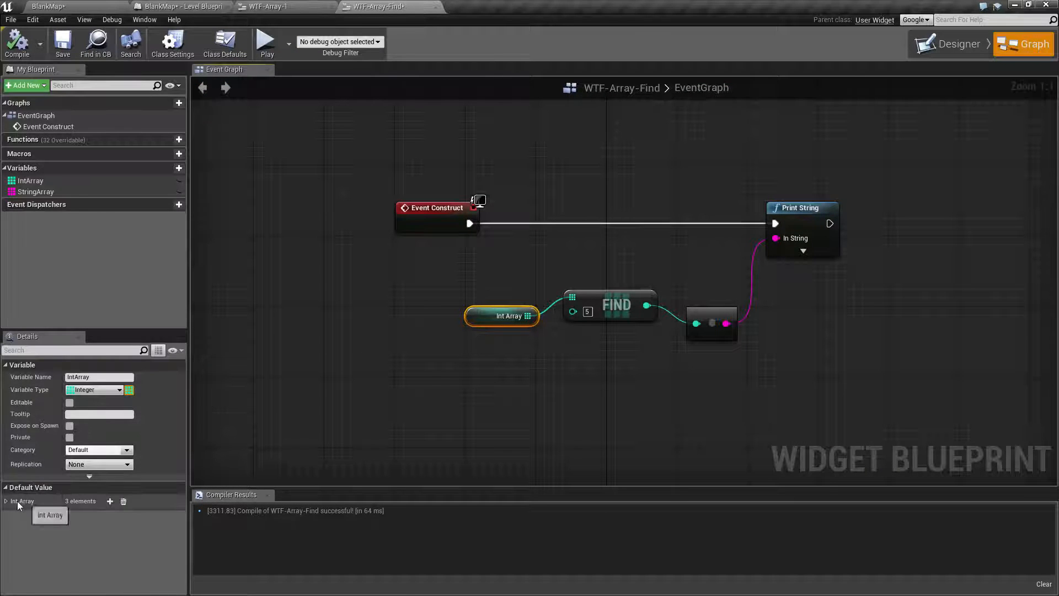
{"action": "left_click", "coordinate": [6, 500]}
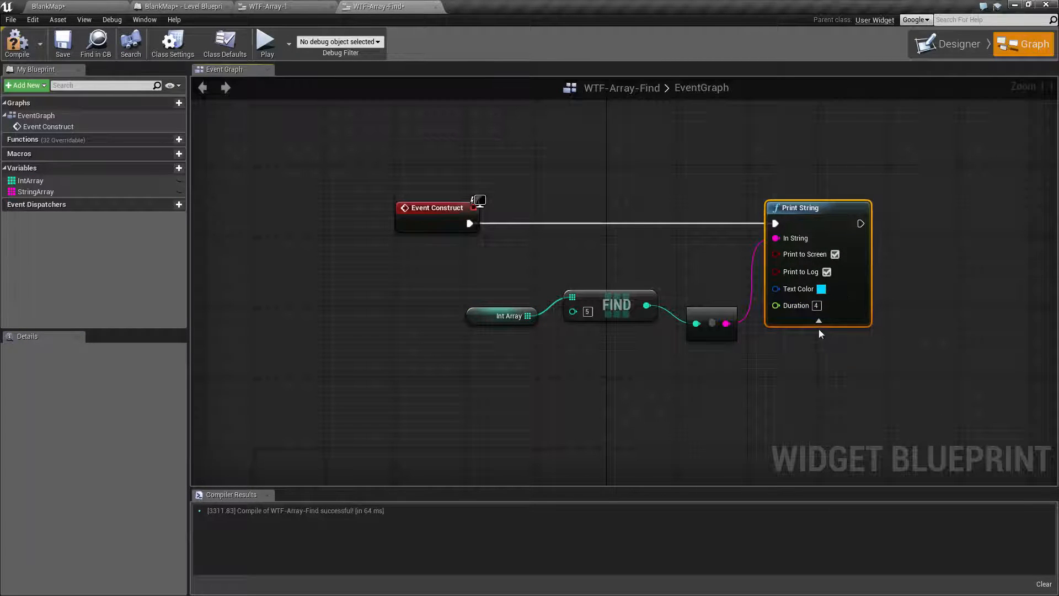
Step: Collapse Print String's advanced pins and play the widget to test the search for 77
{"action": "left_click", "coordinate": [817, 323]}
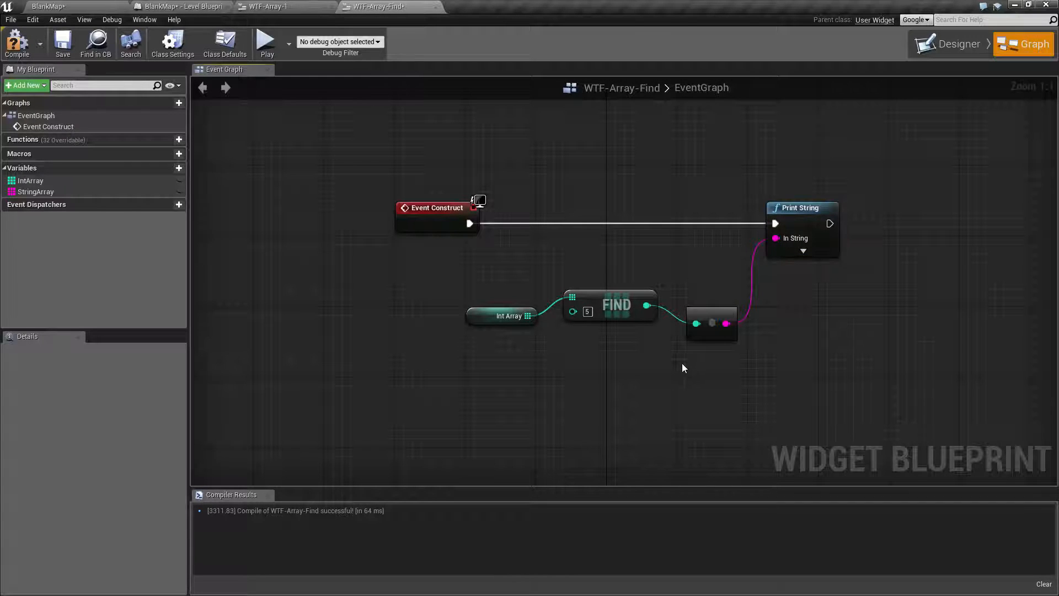
{"action": "mouse_move", "coordinate": [574, 312]}
{"action": "type", "text": "77"}
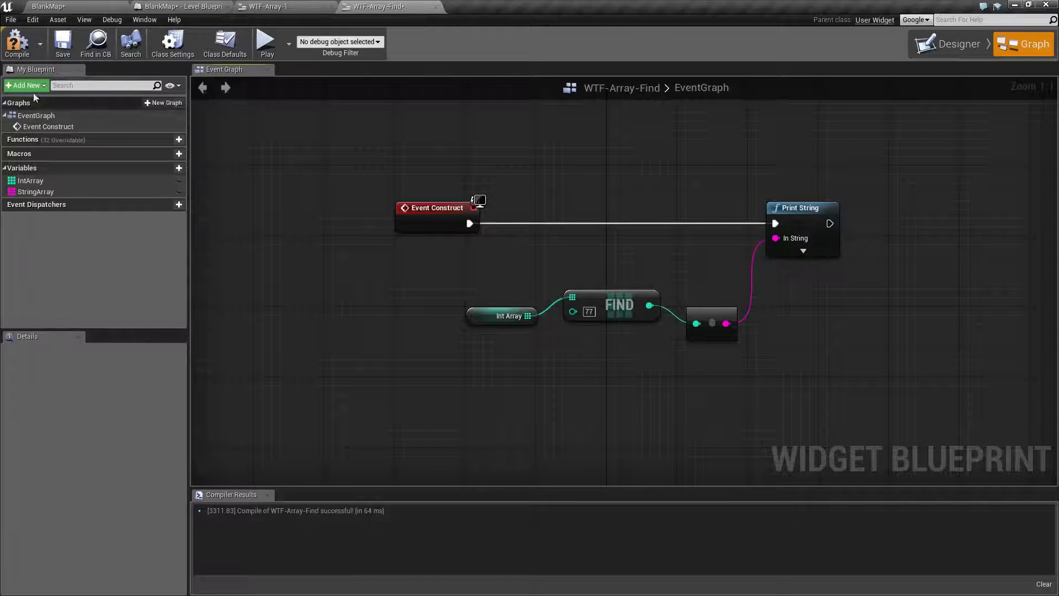
{"action": "left_click", "coordinate": [266, 42]}
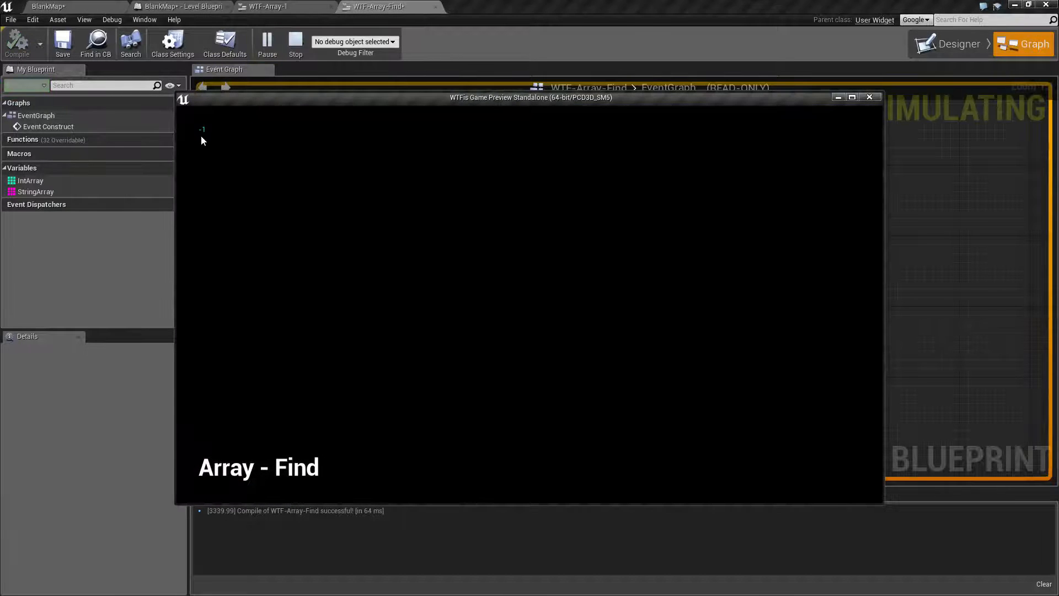
{"action": "mouse_move", "coordinate": [273, 148]}
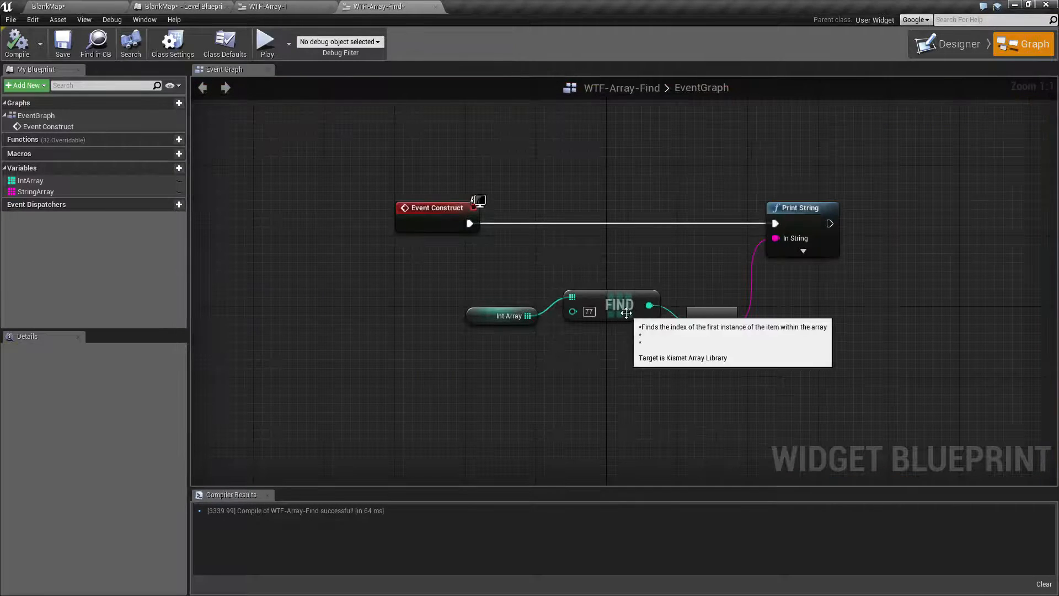
{"action": "mouse_move", "coordinate": [633, 344]}
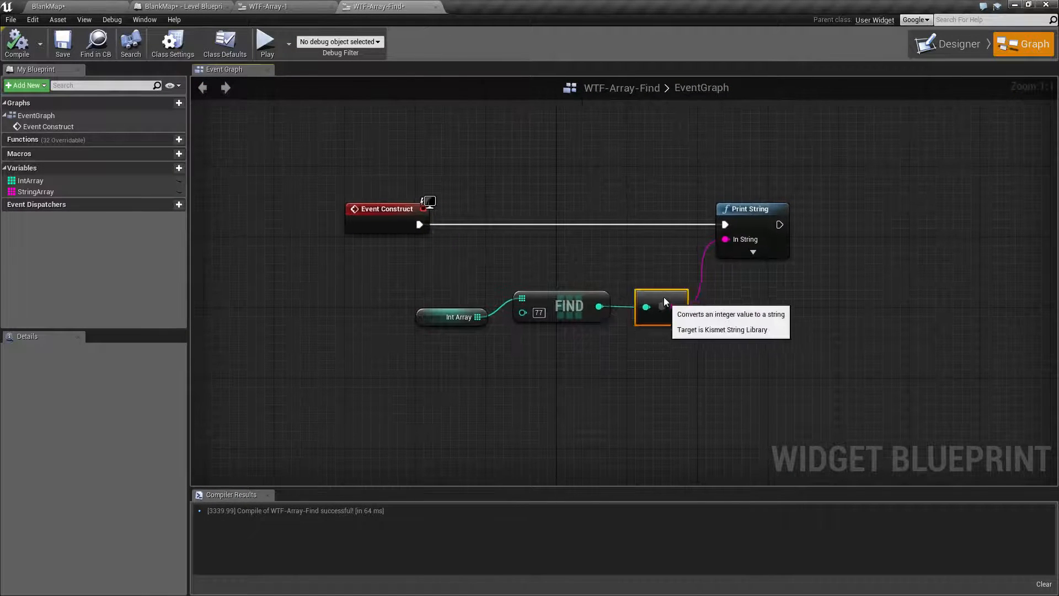
{"action": "mouse_move", "coordinate": [459, 316]}
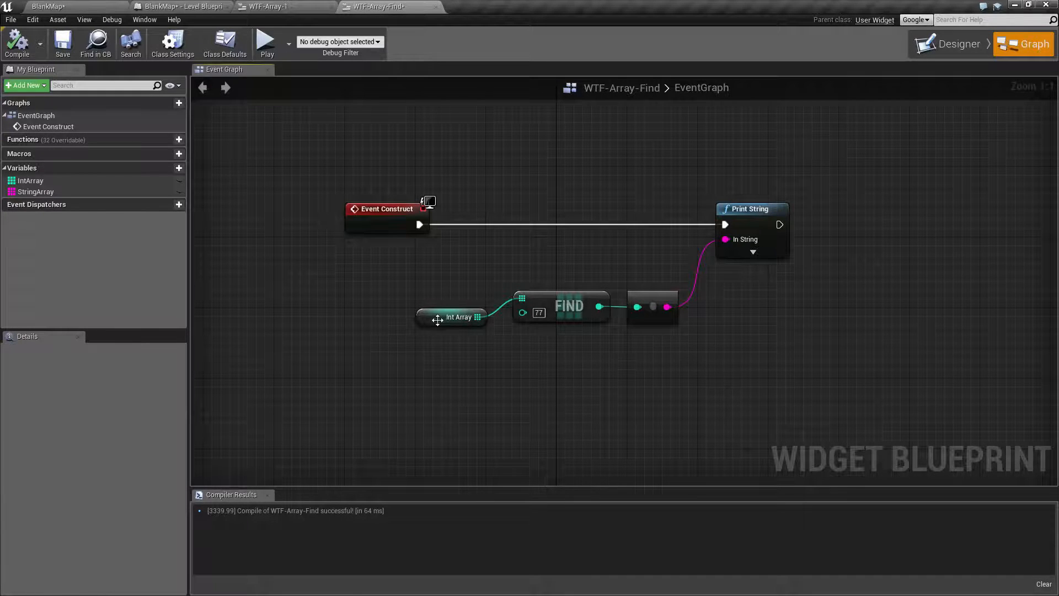
Step: Add a fourth Int Array default element, enter 5, then compile and save the blueprint
{"action": "left_click", "coordinate": [451, 317]}
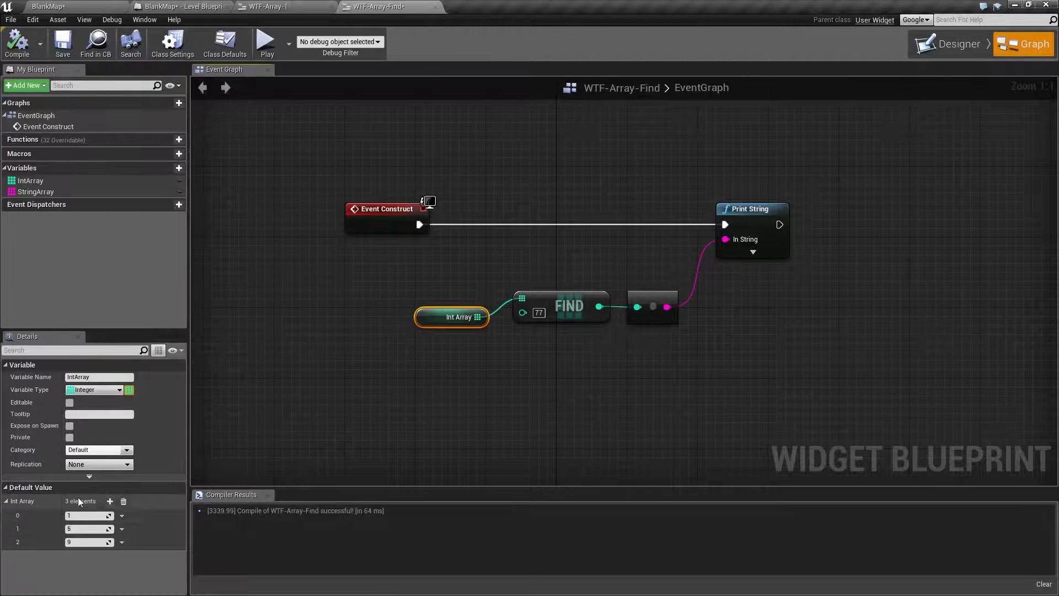
{"action": "left_click", "coordinate": [109, 502]}
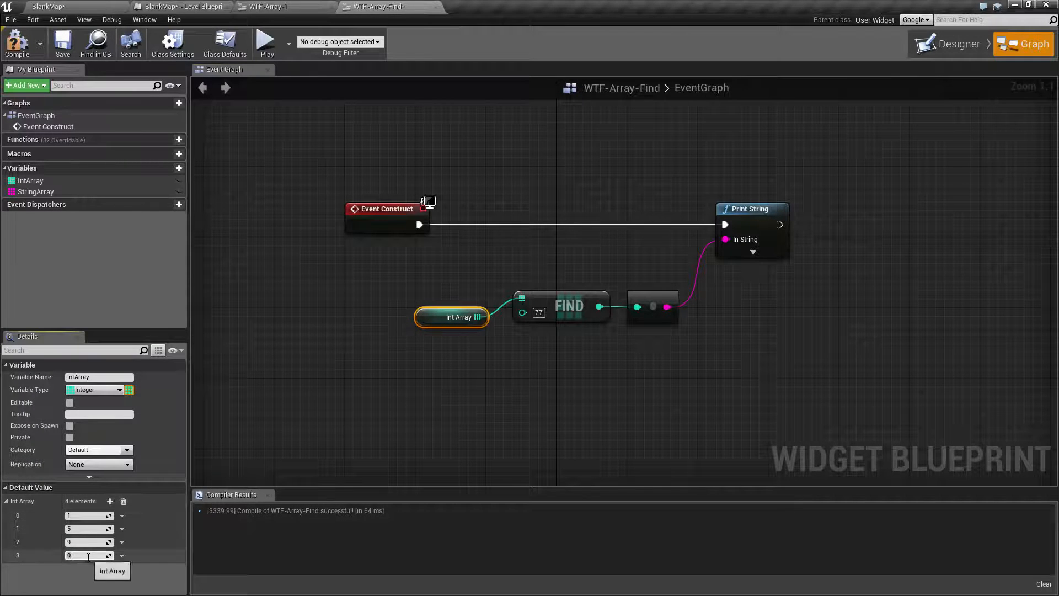
{"action": "type", "text": "5"}
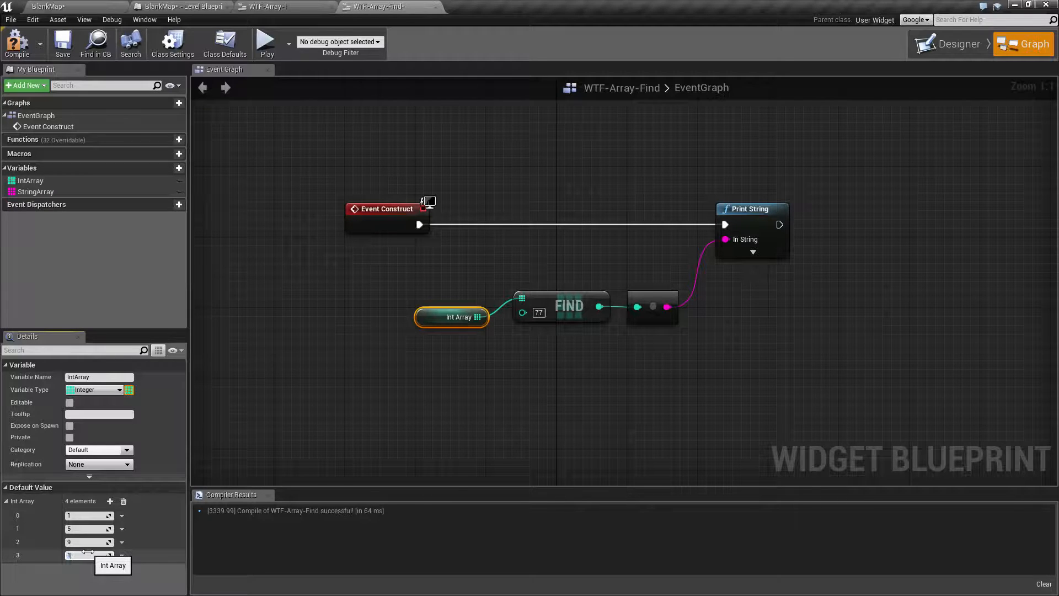
{"action": "left_click", "coordinate": [63, 42]}
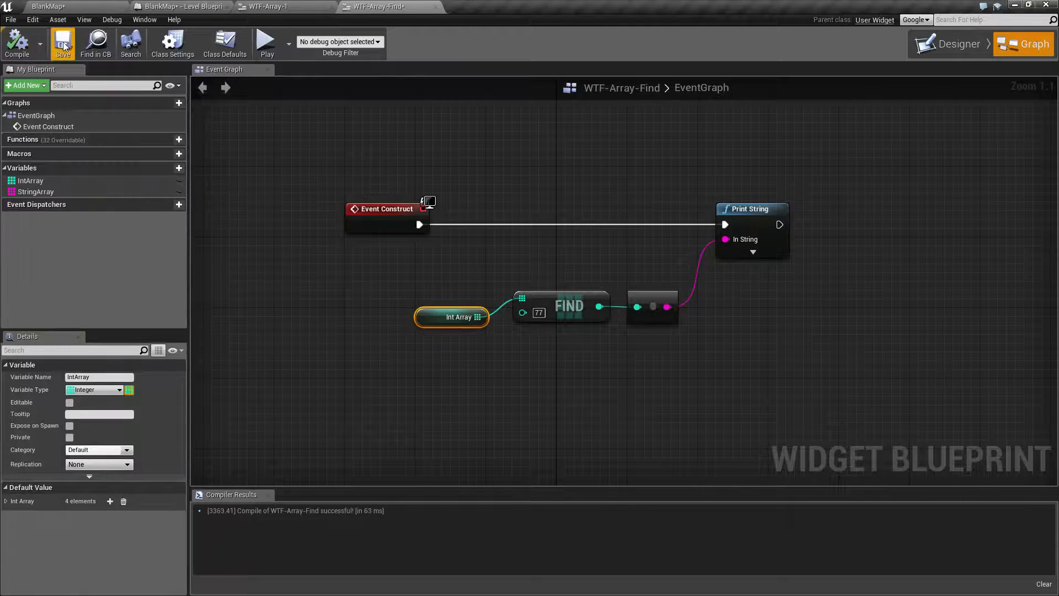
{"action": "left_click", "coordinate": [7, 500]}
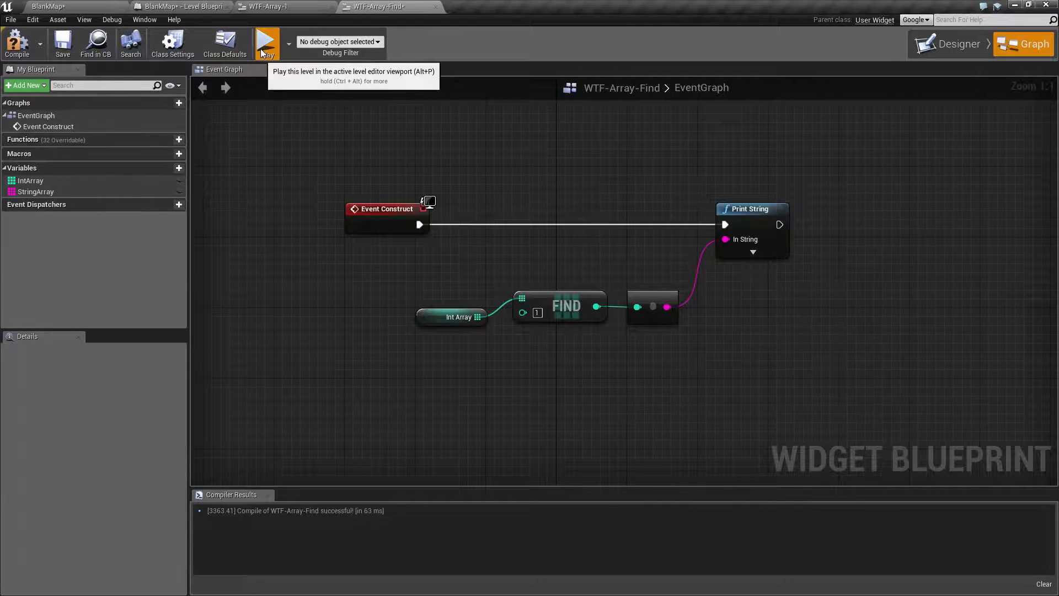
Step: Run and close the widget preview, then view Int Array's defaults 1, 5, 9, 1
{"action": "left_click", "coordinate": [266, 42]}
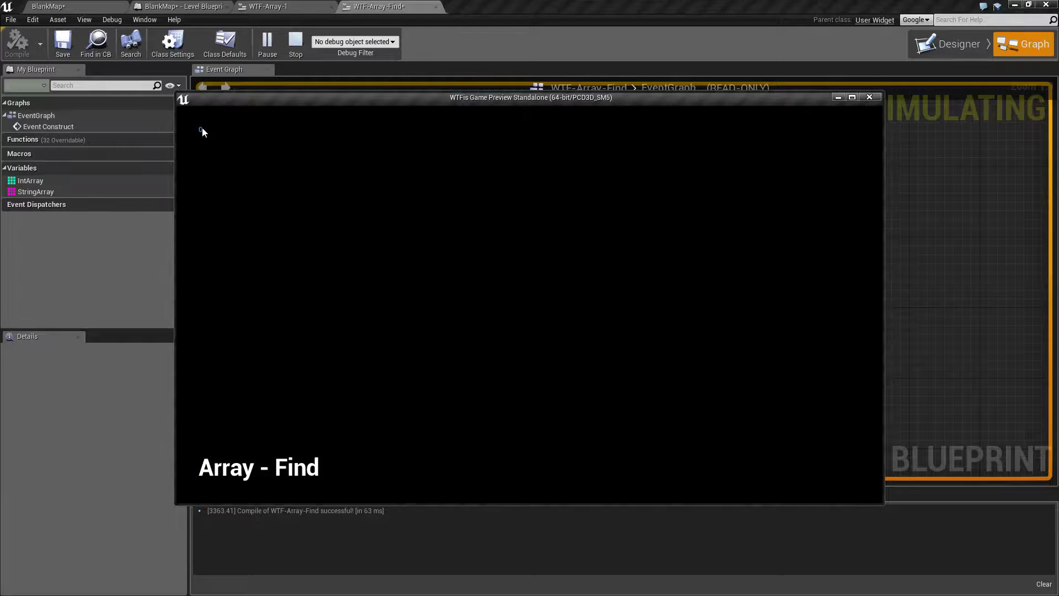
{"action": "left_click", "coordinate": [869, 97]}
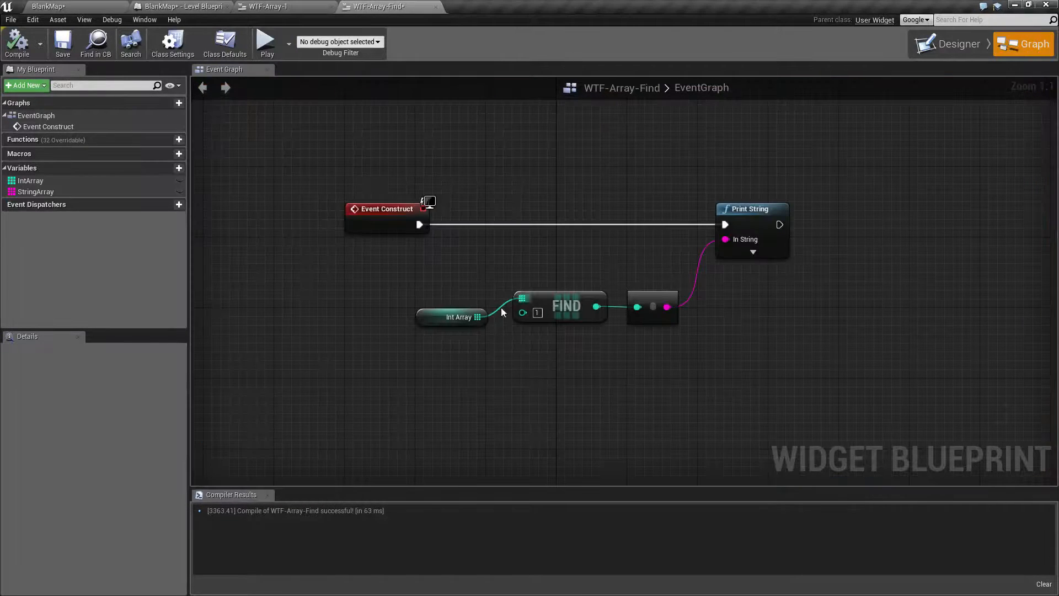
{"action": "left_click", "coordinate": [458, 316]}
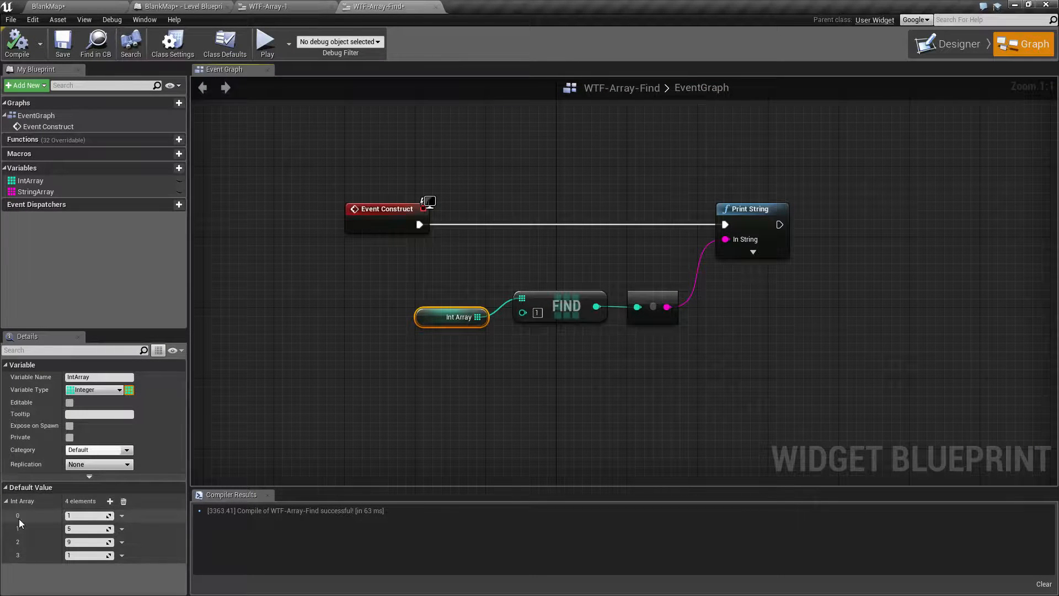
{"action": "left_click", "coordinate": [523, 433]}
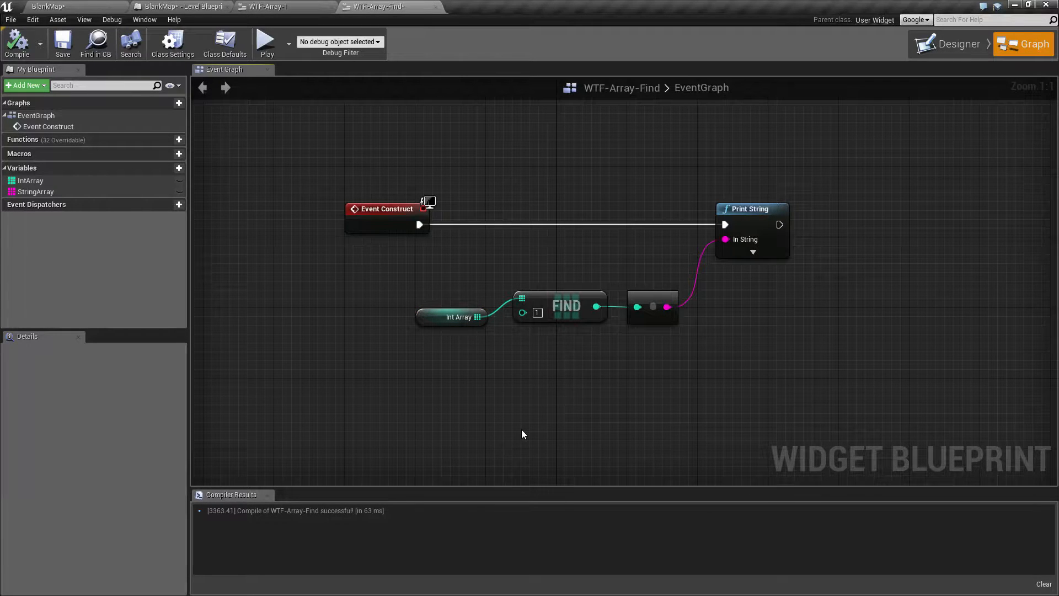
{"action": "mouse_move", "coordinate": [533, 291]}
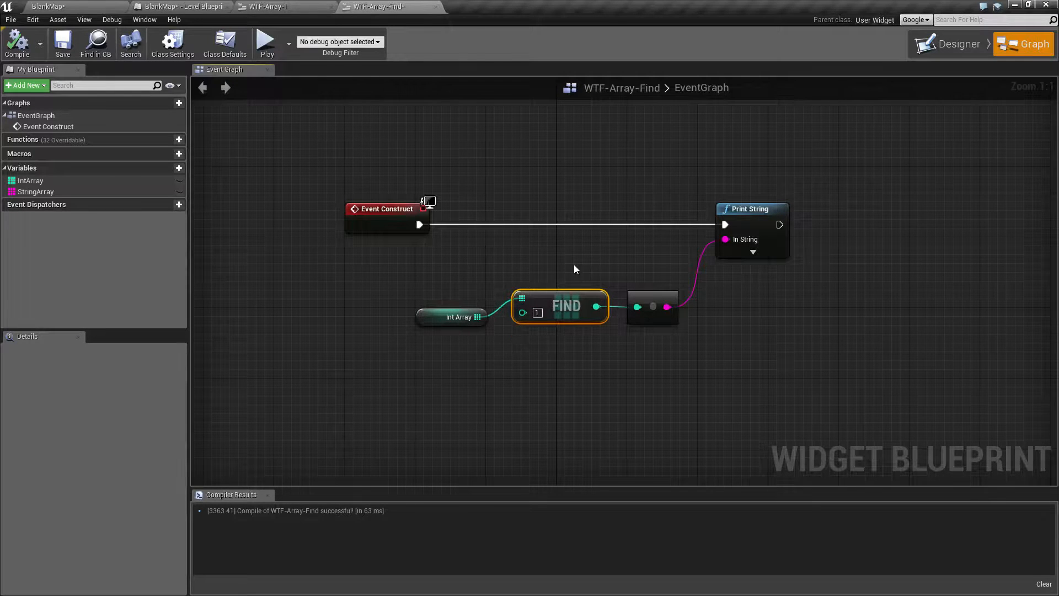
{"action": "left_click", "coordinate": [595, 328]}
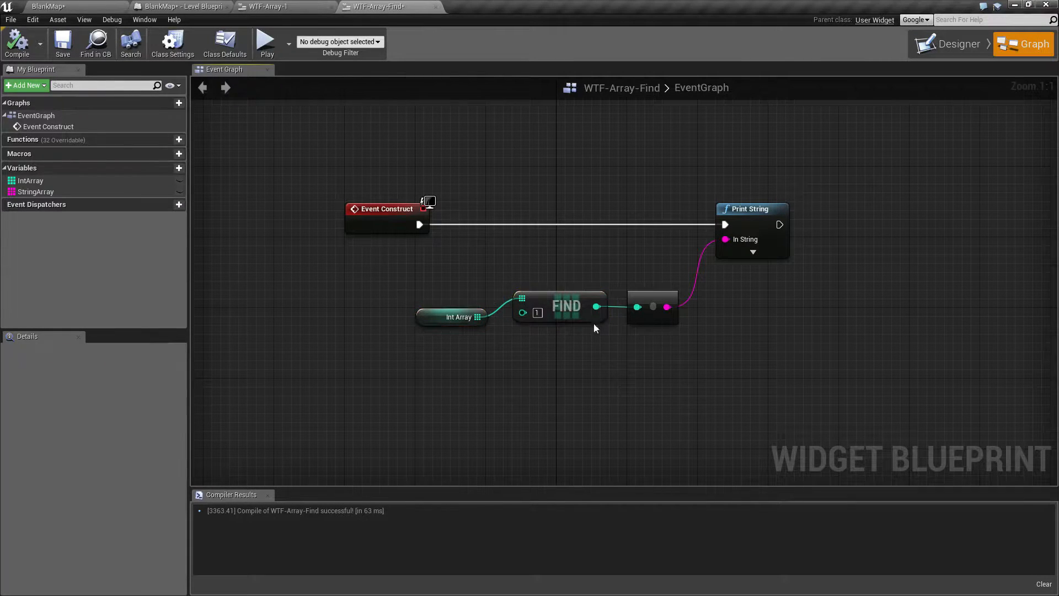
{"action": "left_click", "coordinate": [566, 305]}
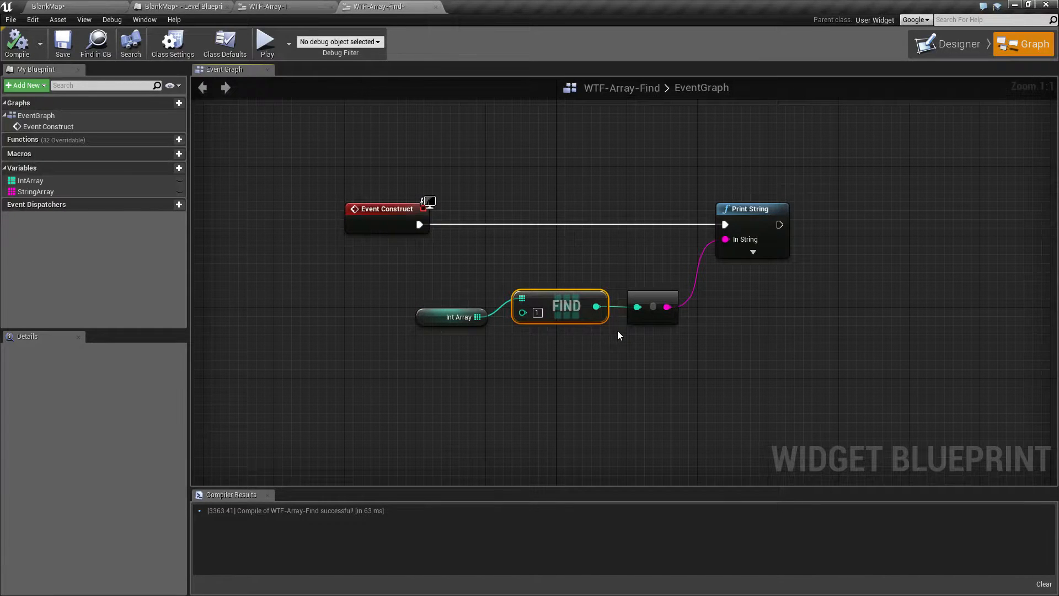
{"action": "mouse_move", "coordinate": [536, 331]}
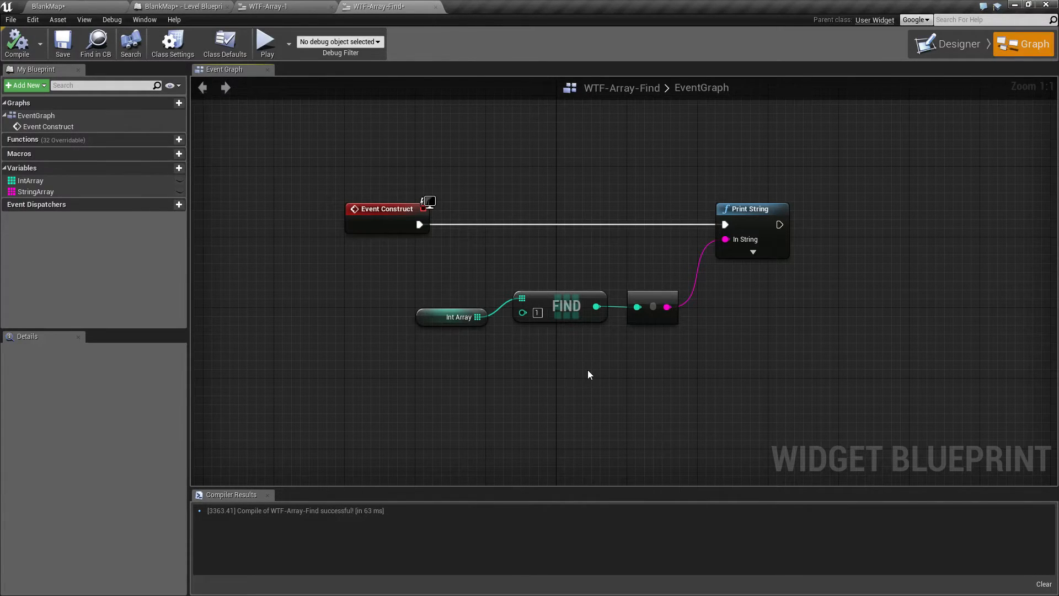
{"action": "left_click", "coordinate": [566, 306]}
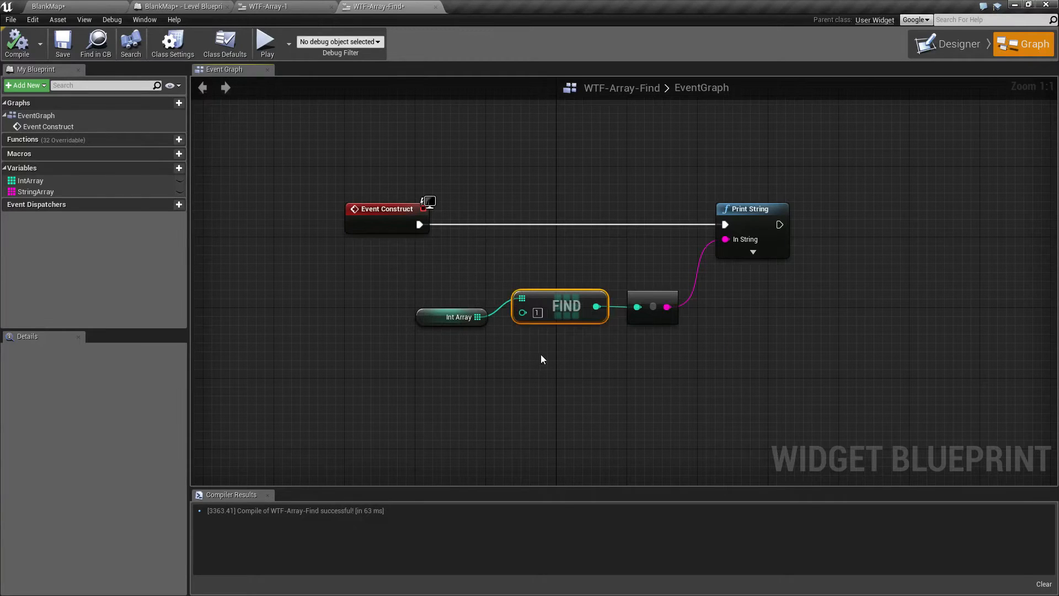